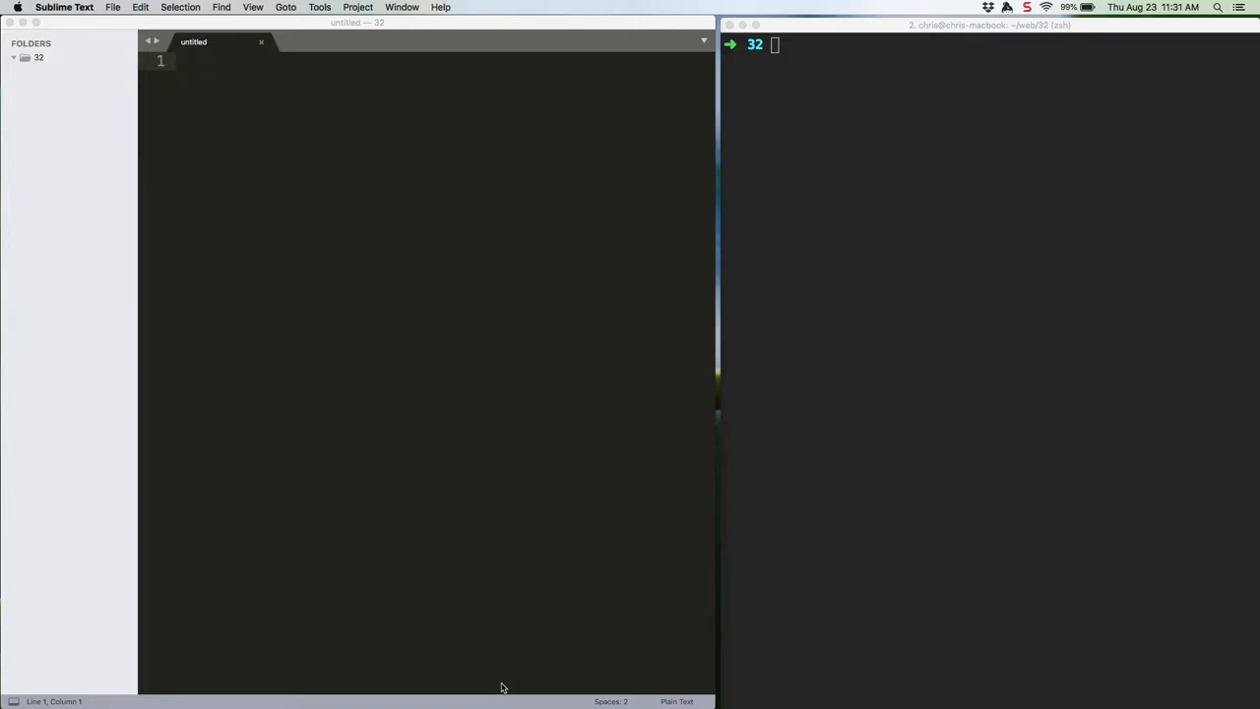
{"action": "mouse_move", "coordinate": [258, 138]}
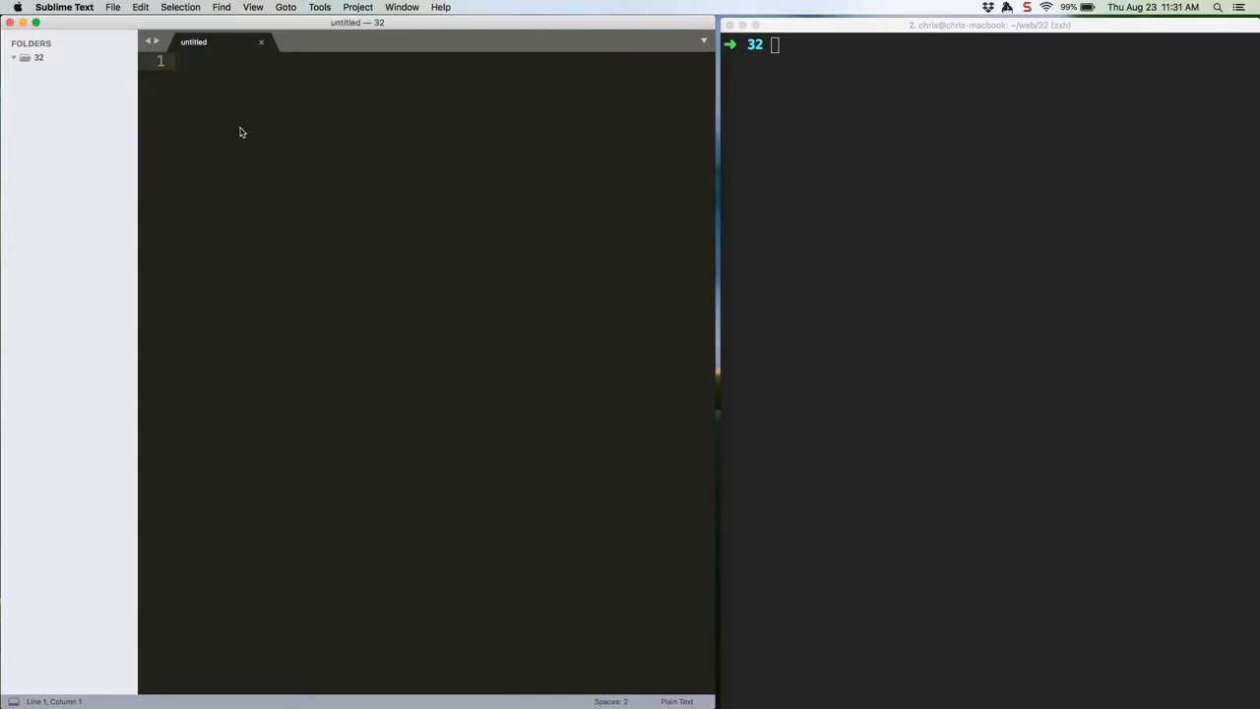
- Save the file as test.json with an array of single-key user objects like age and petName
{"action": "key", "text": "cmd+s"}
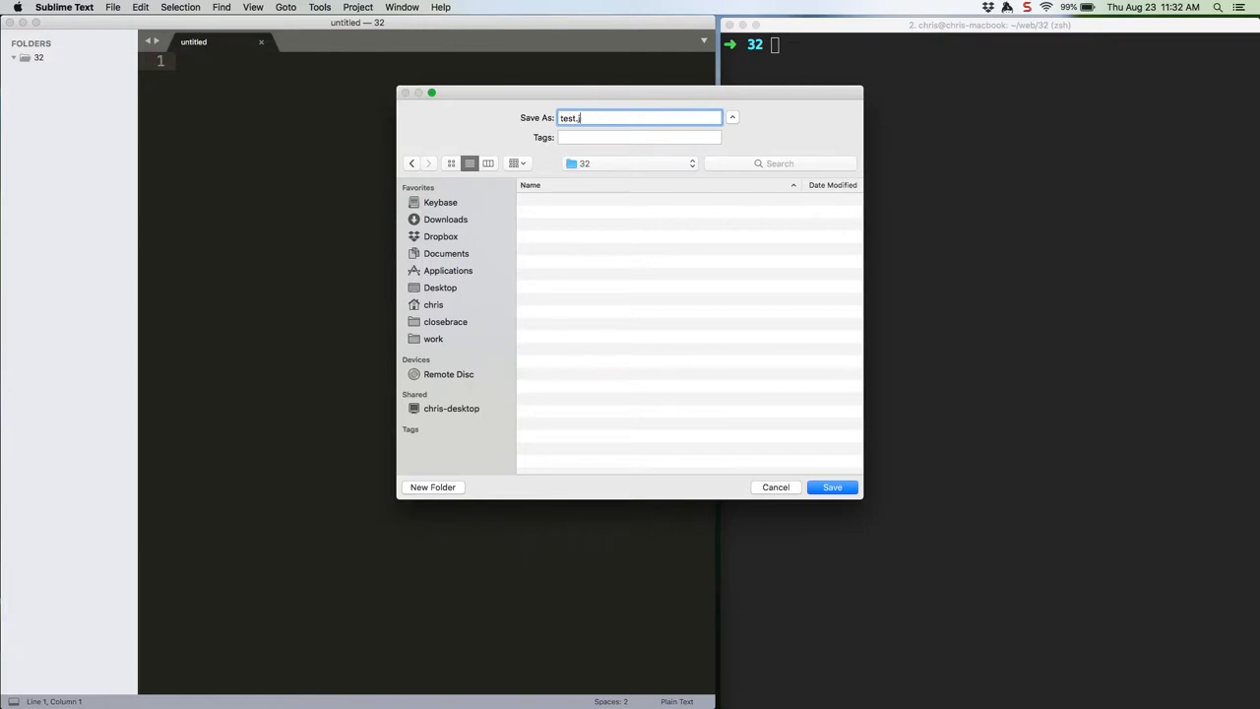
{"action": "left_click", "coordinate": [831, 487]}
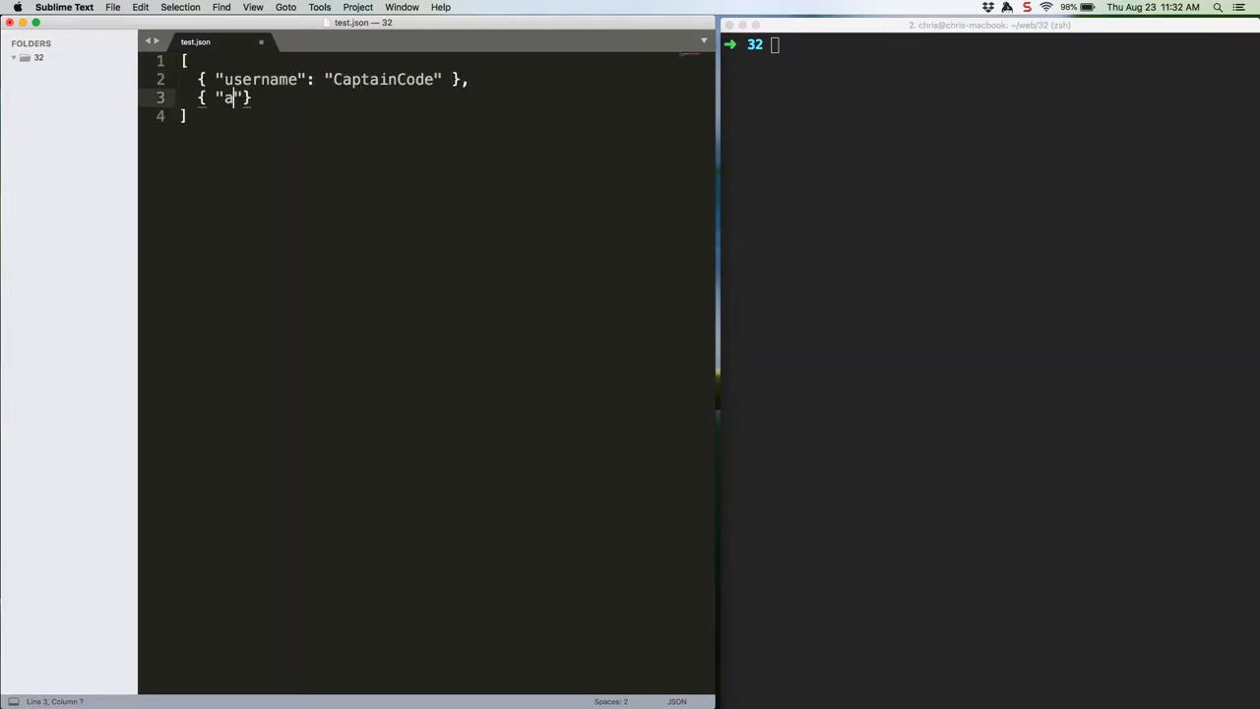
{"action": "type", "text": "\"age\": 34 },"}
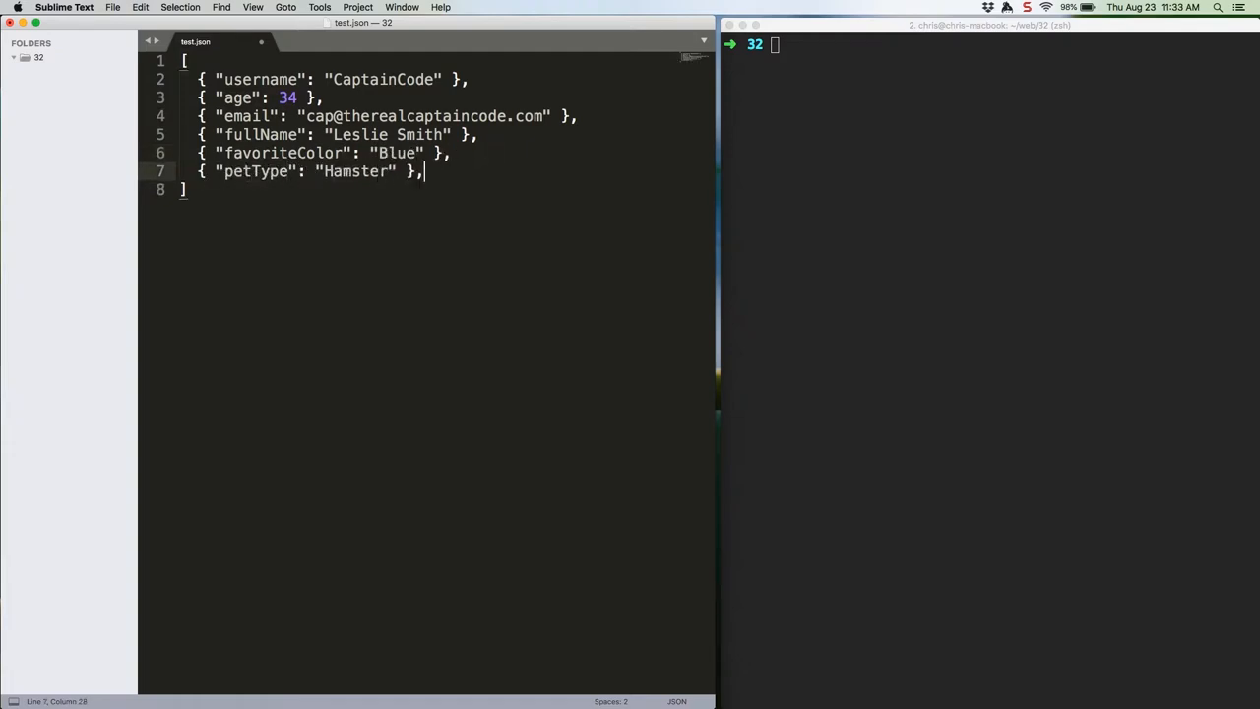
{"action": "type", "text": "{ \"petName\": \"Mr. Chunkles\" }"}
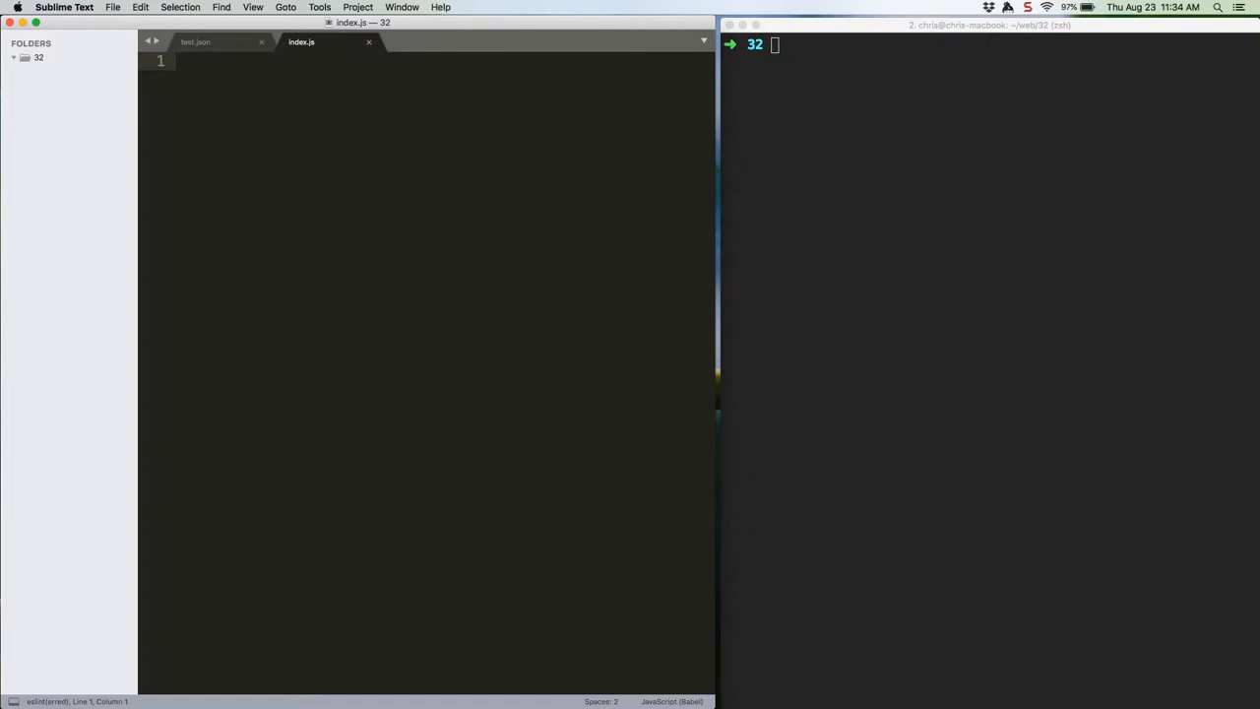
- Declare sortByKeys(json, options), parsing string json into keyArray or using it directly
{"action": "type", "text": "const sortByKeys = (s"}
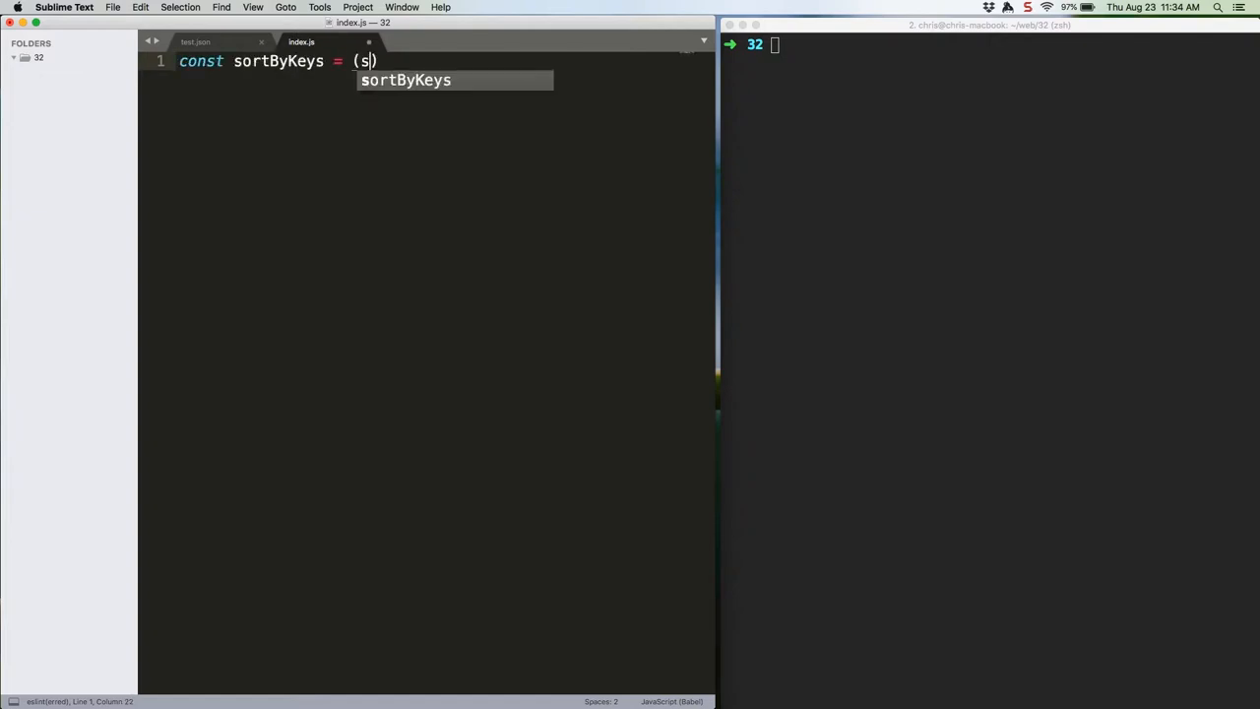
{"action": "type", "text": "json, options) {"}
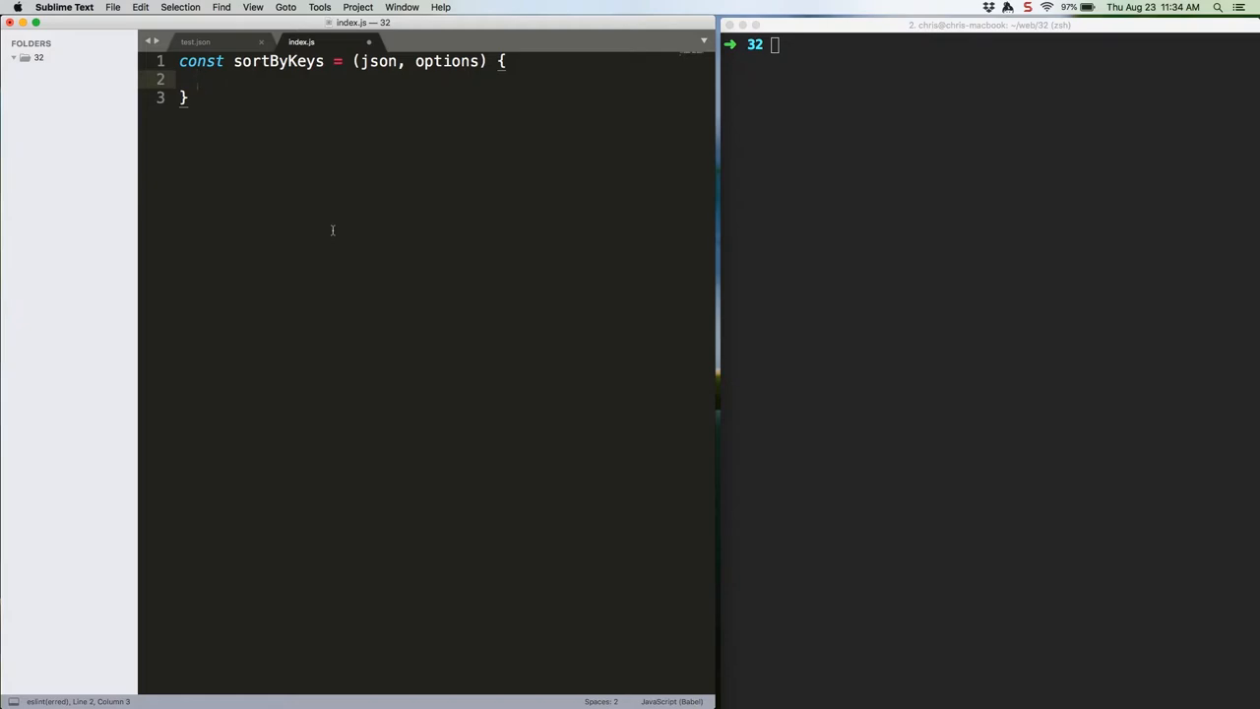
{"action": "type", "text": "// handle parsed or unparsed json"}
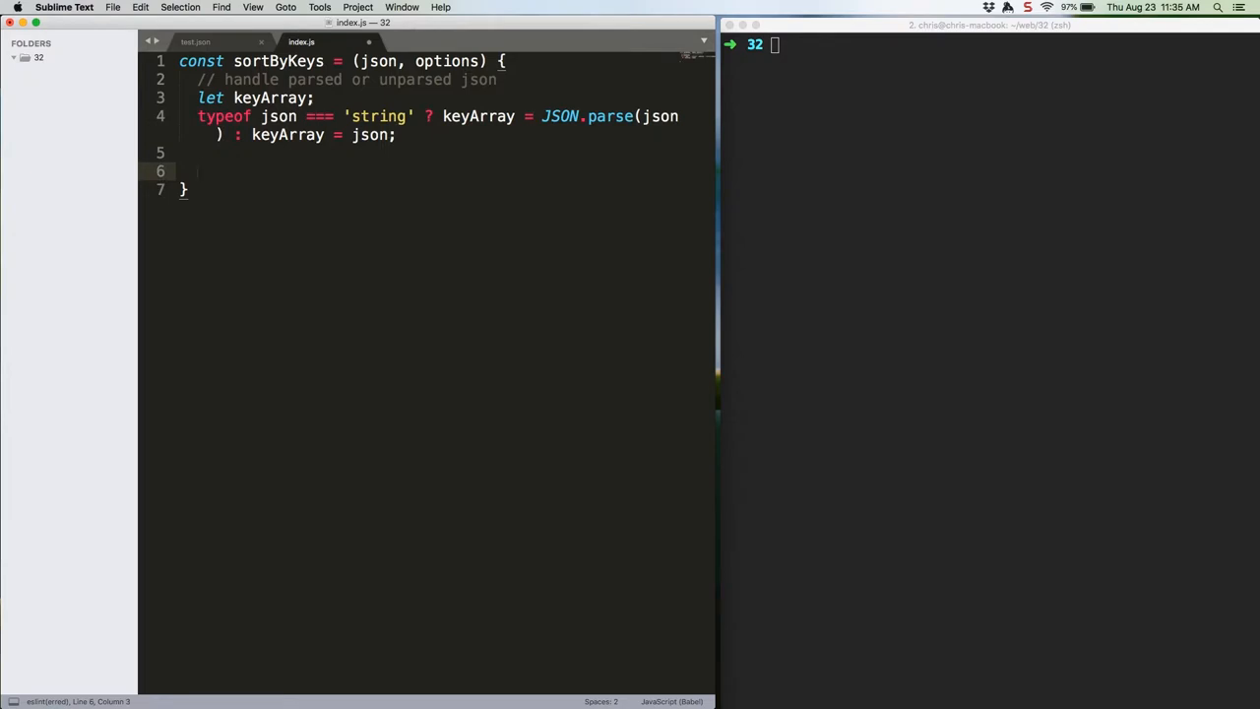
- Sort keyArray by each object's first key, descending when options.sort is 'desc', and return keyArray
{"action": "type", "text": "// sort the array"}
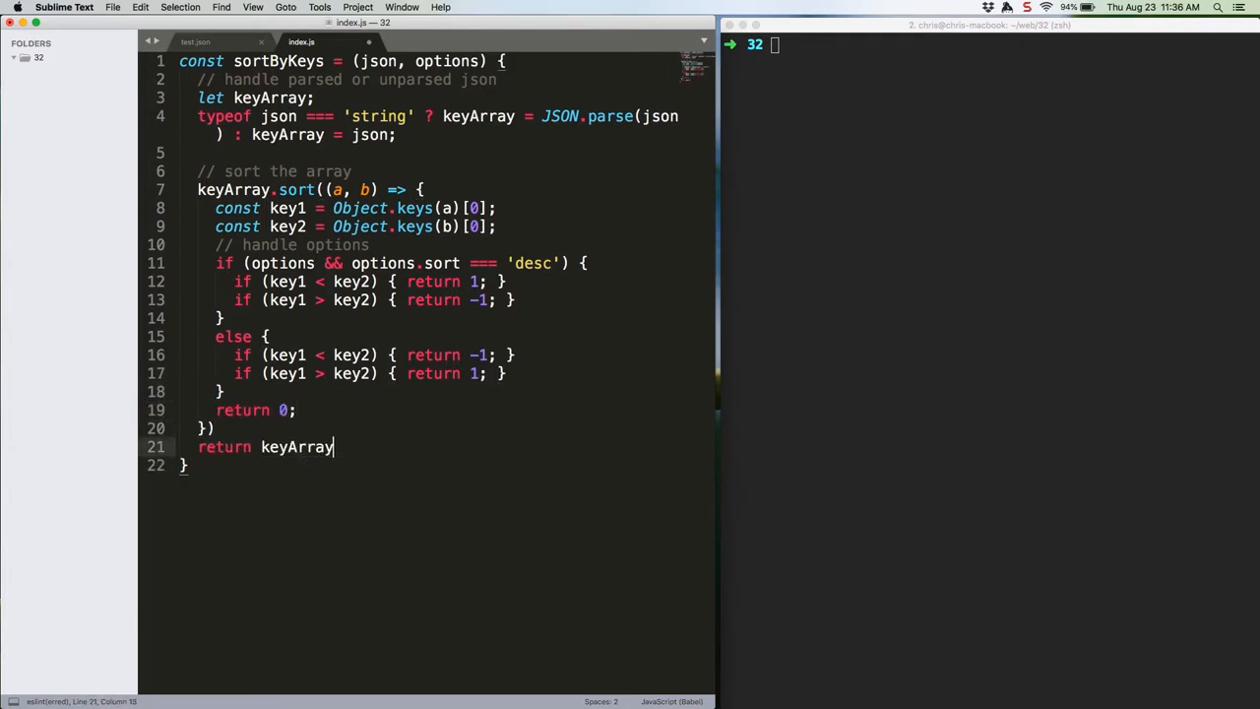
{"action": "type", "text": ";"}
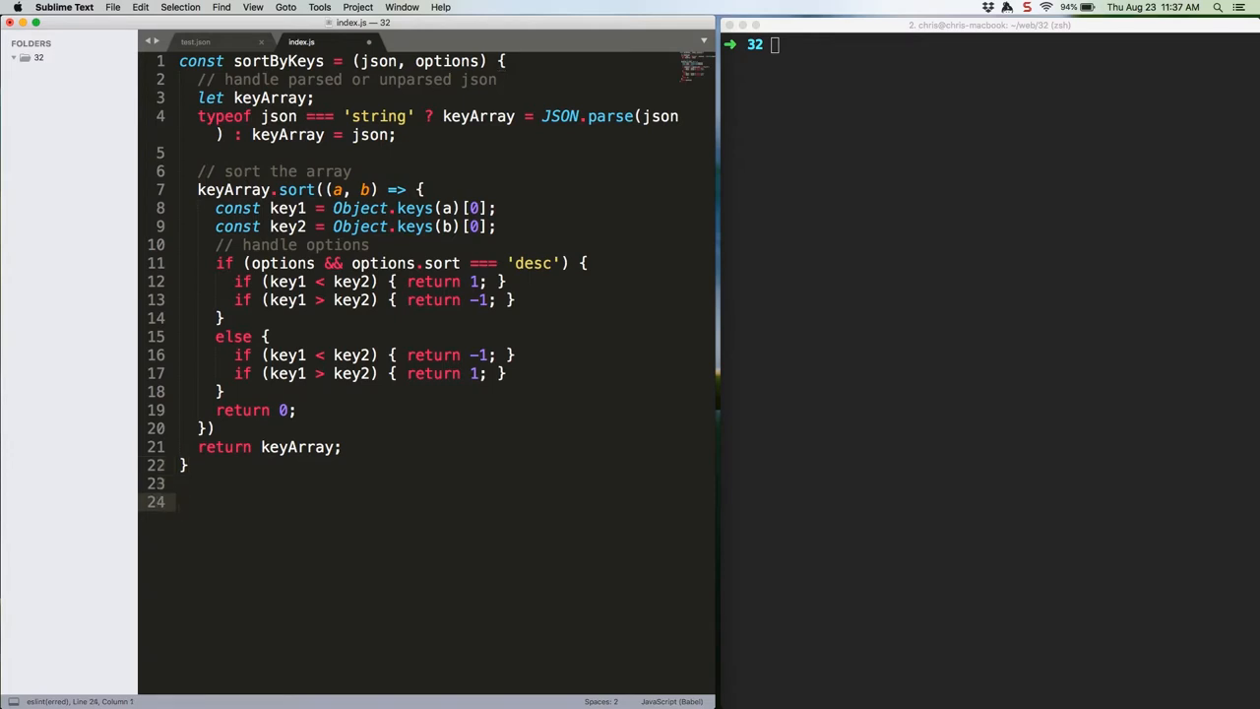
- Add module.exports = sortByKeys; at the end of index.js
{"action": "type", "text": "module.exports = sortByKeys;"}
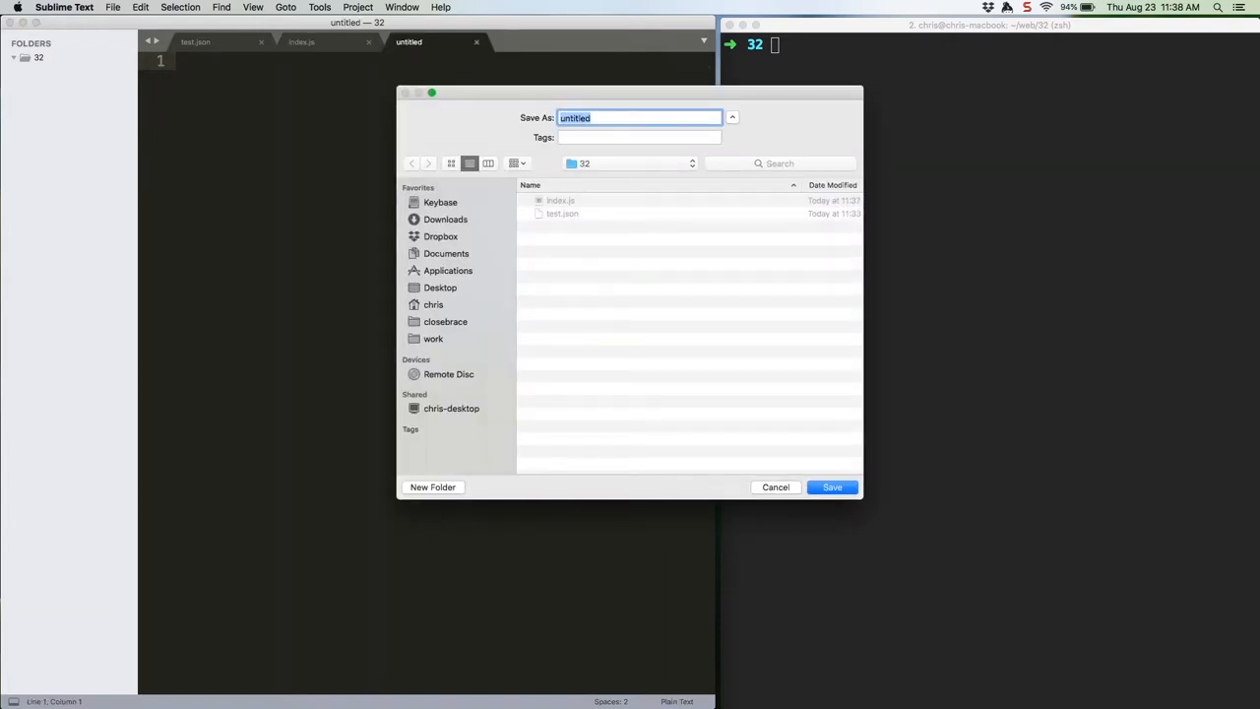
- Save the new file as test.js and require './index' and test.json
{"action": "left_click", "coordinate": [832, 486]}
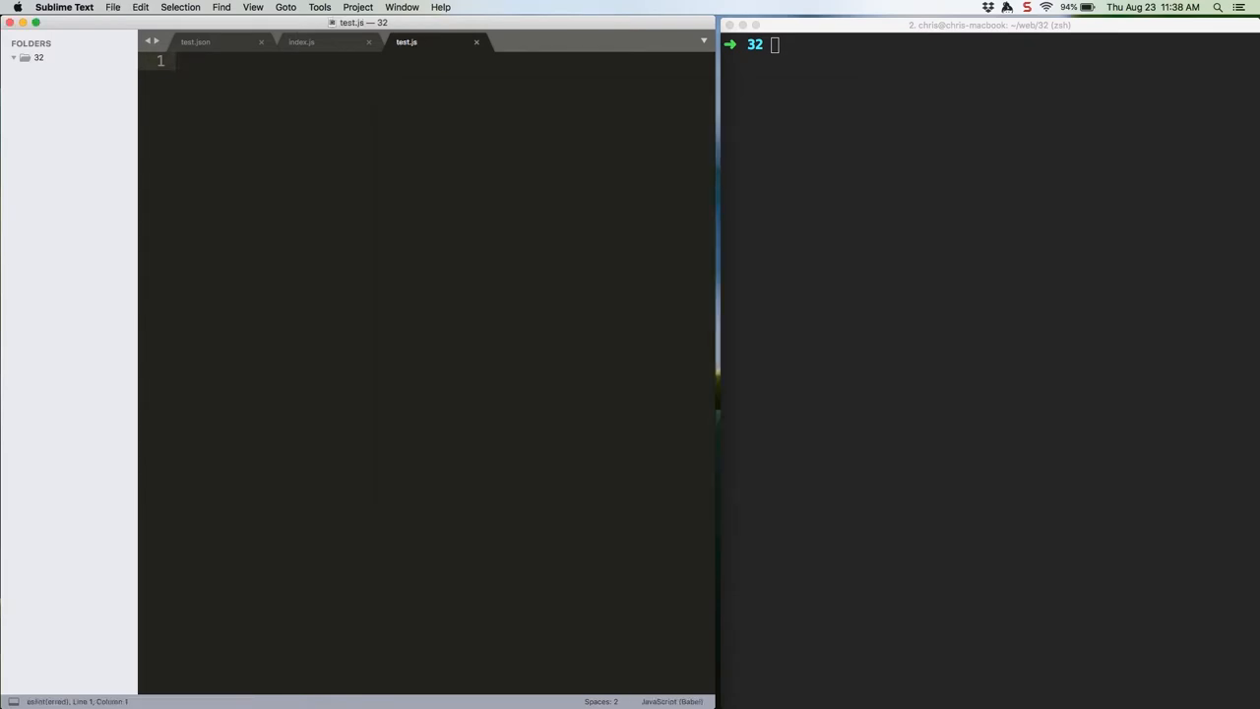
{"action": "type", "text": "const sortByKeys = require()"}
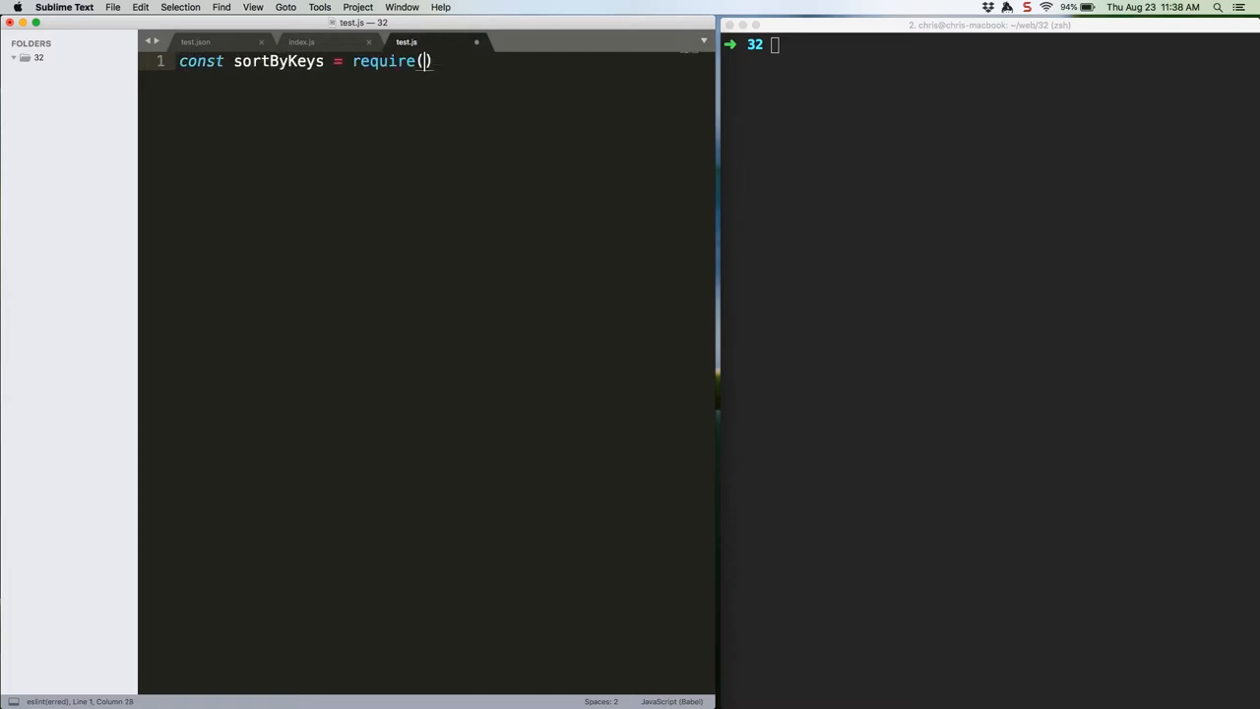
{"action": "type", "text": "'./index');"}
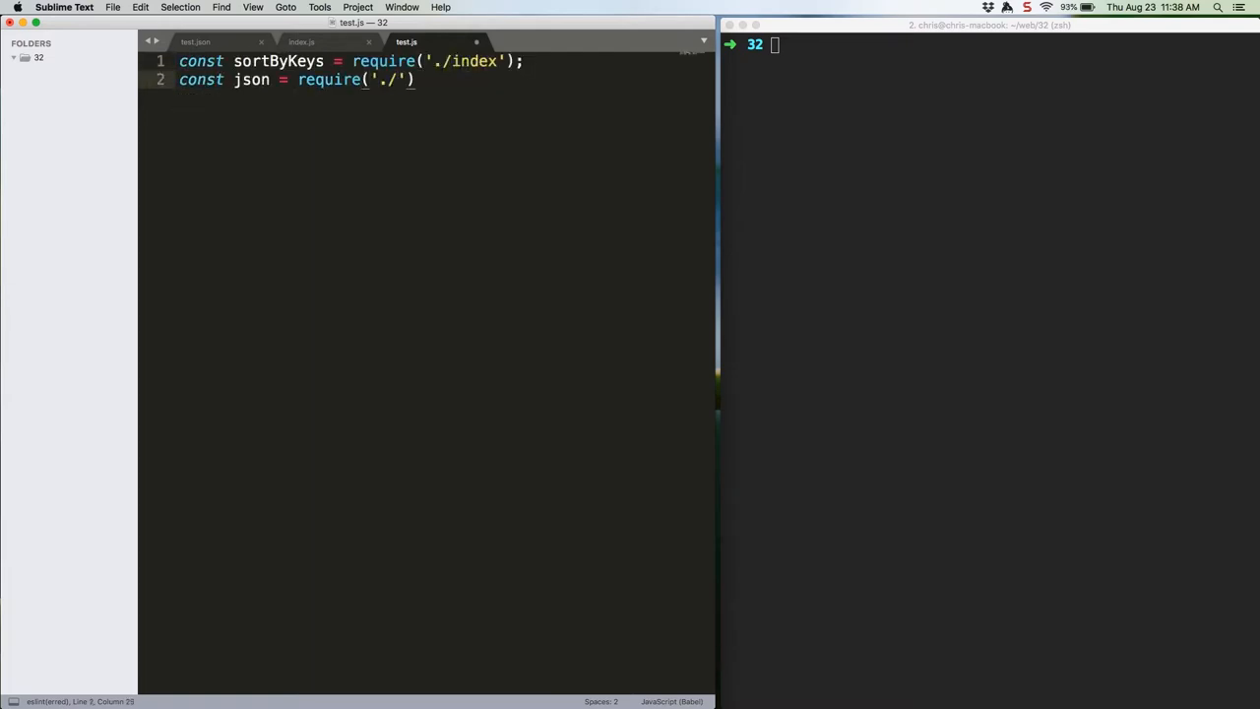
{"action": "type", "text": "test.json');"}
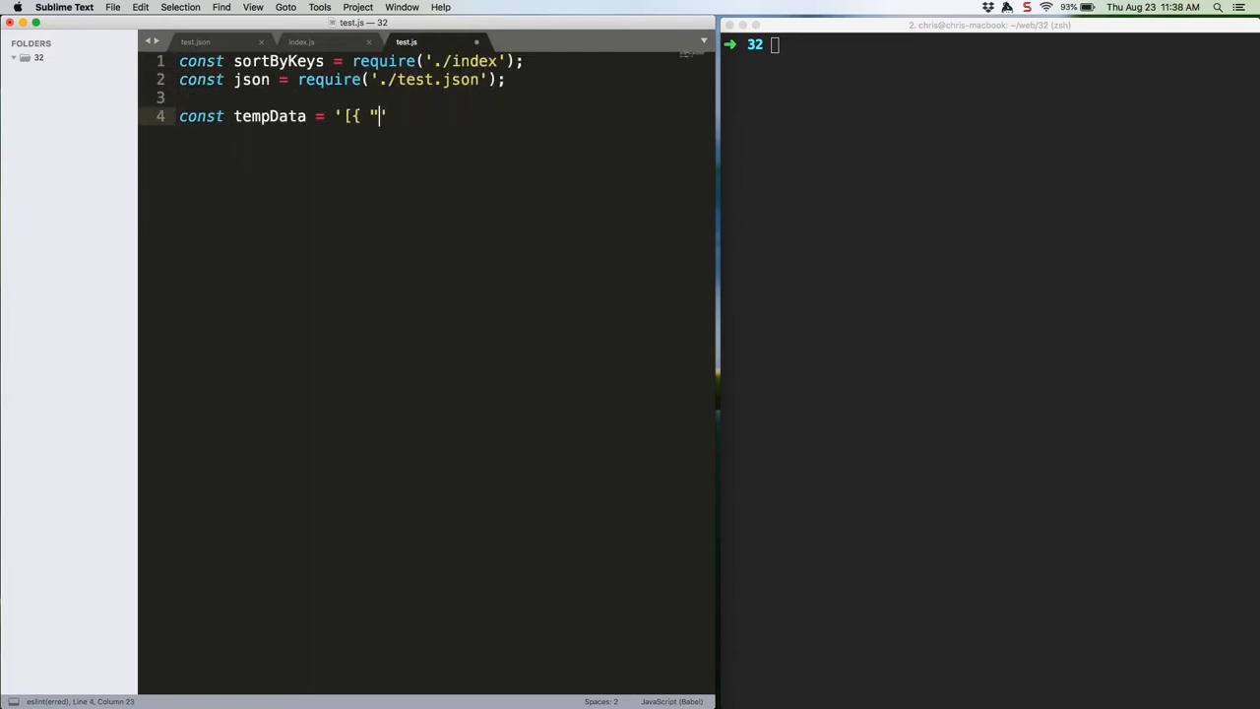
- Define inline tempData JSON with favoriteColor, email, fullName and petType entries, plus test comments
{"action": "type", "text": "favoriteColor\": \"Turquoise\","}
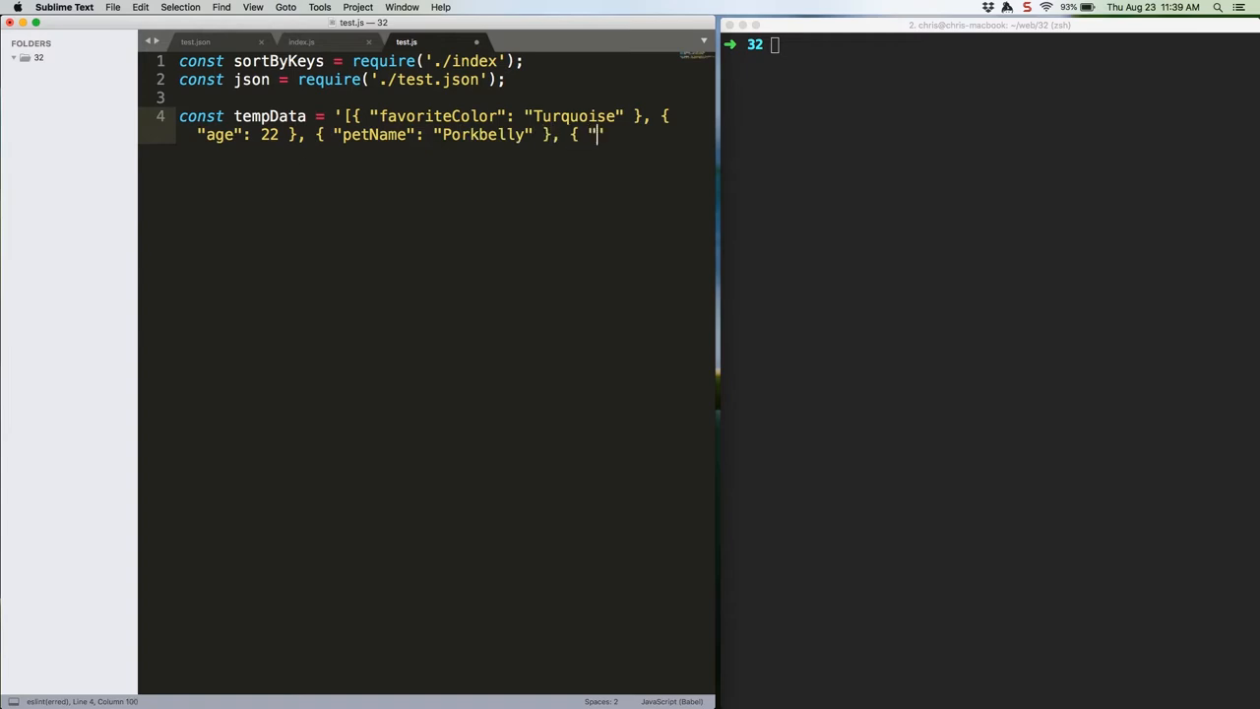
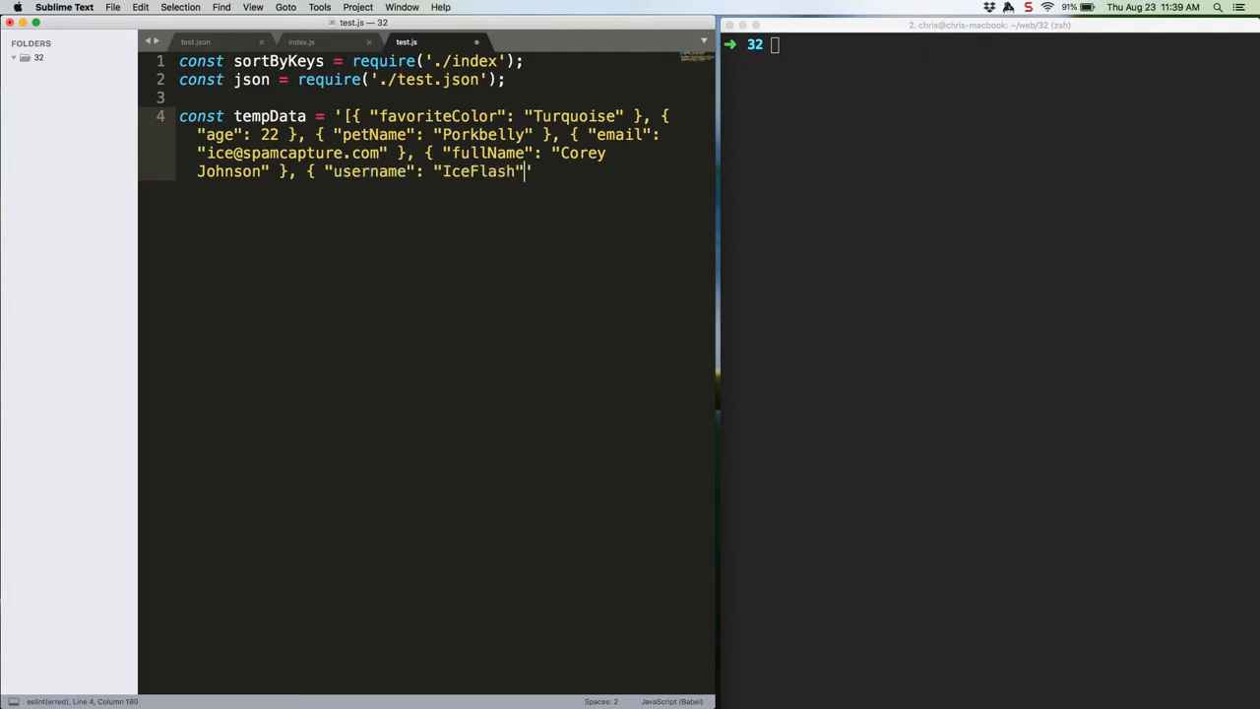
{"action": "type", "text": ", { \"petType\": \"dog\" }, { \"booleanFan\": false }]"}
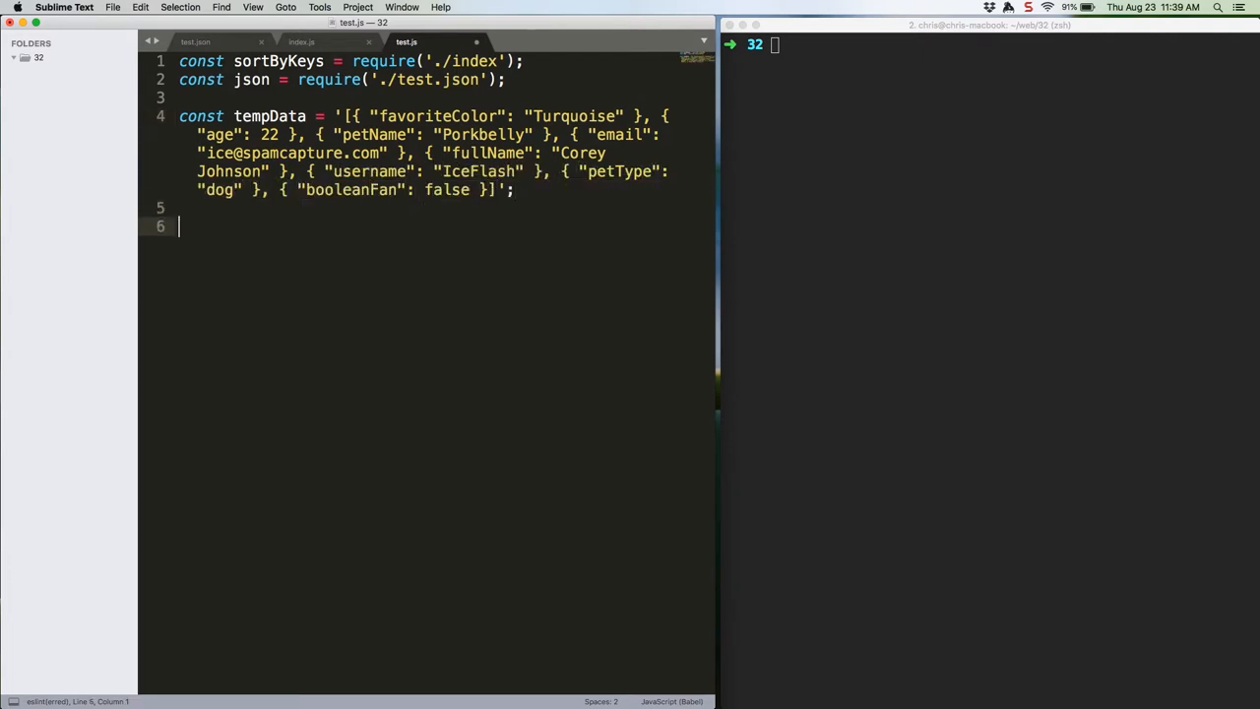
{"action": "type", "text": "// test with in-line JSON"}
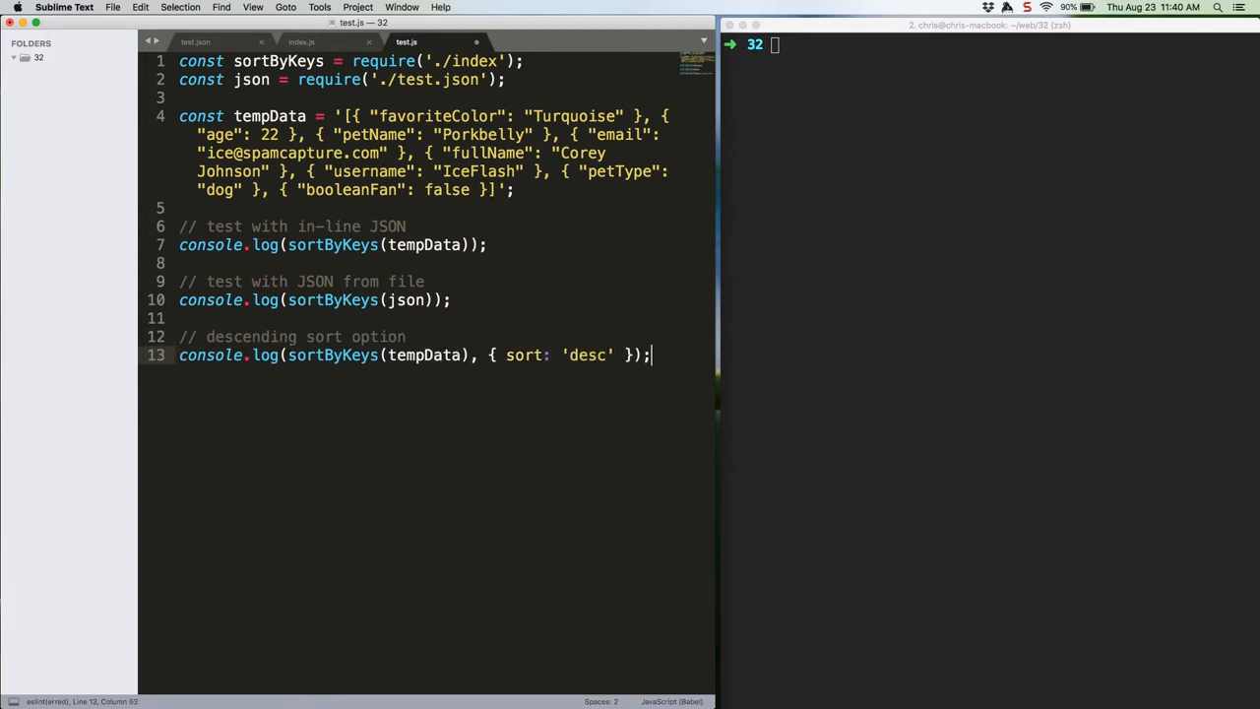
- Finish the descending-sort log line with blank lines, then focus the iTerm2 window
{"action": "key", "text": "enter"}
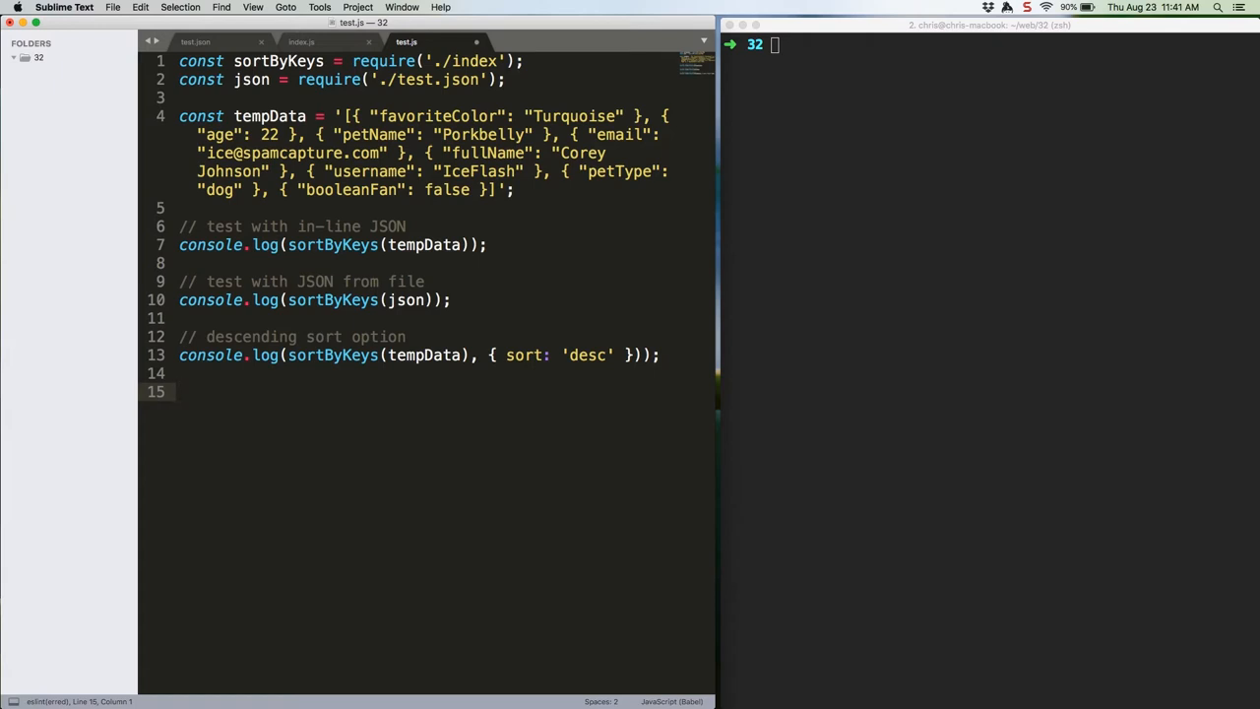
{"action": "left_click", "coordinate": [179, 392]}
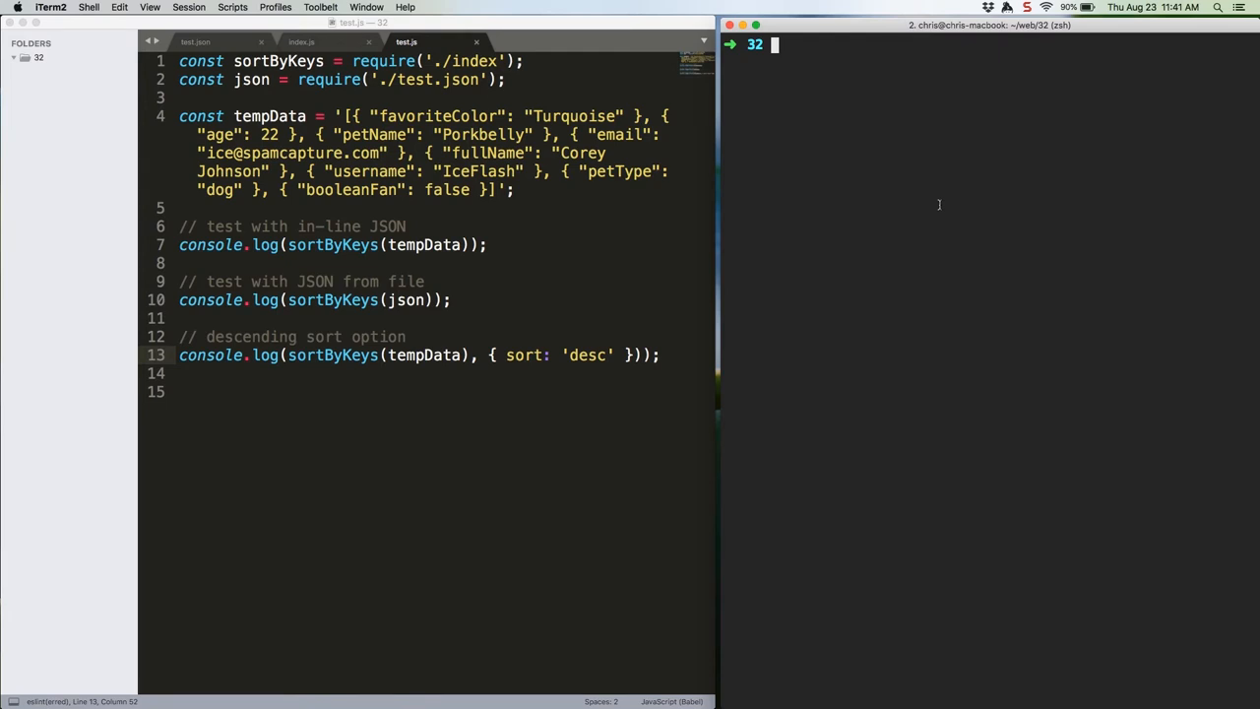
- Run node test.js in iTerm2, getting a SyntaxError at index.js line 1
{"action": "type", "text": "node test."}
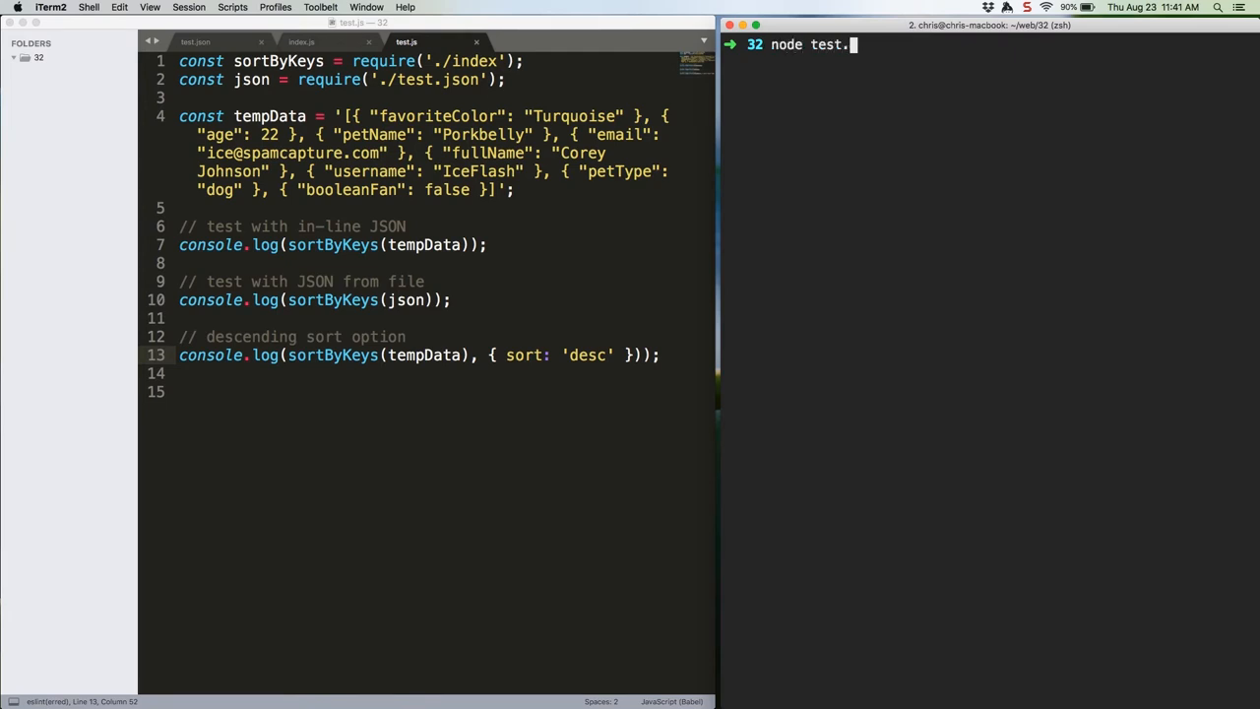
{"action": "type", "text": "js"}
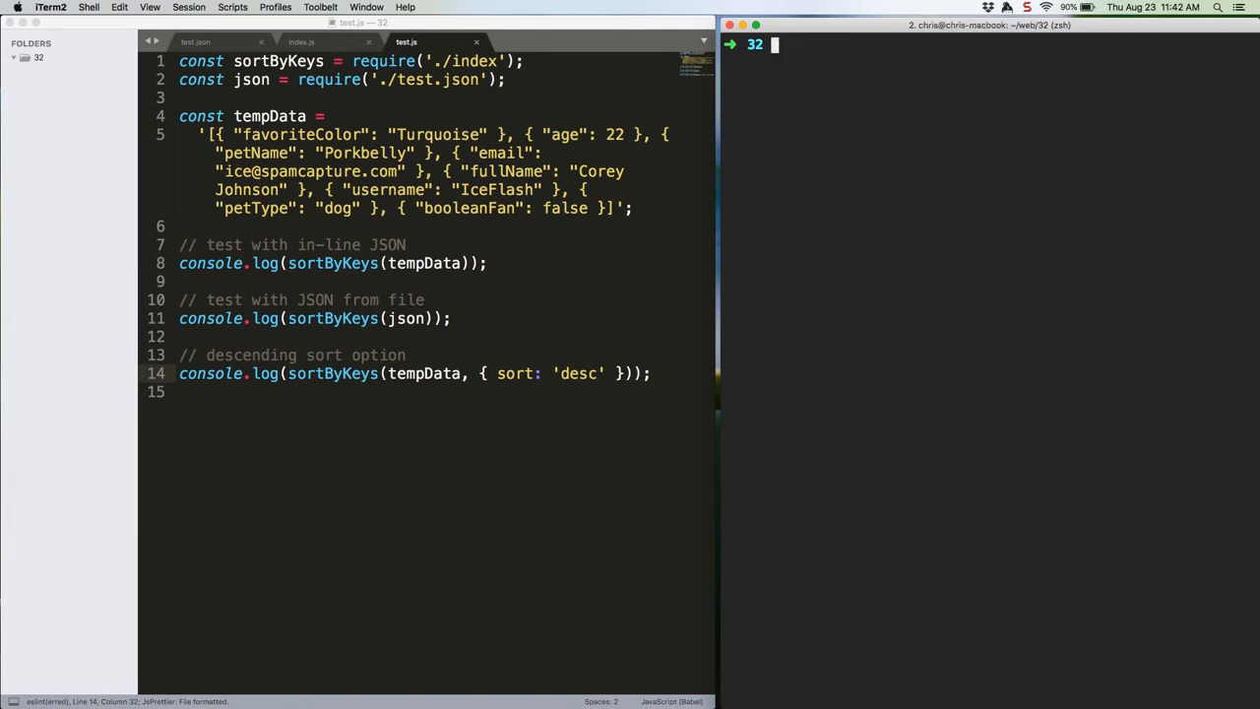
{"action": "type", "text": "node test.js"}
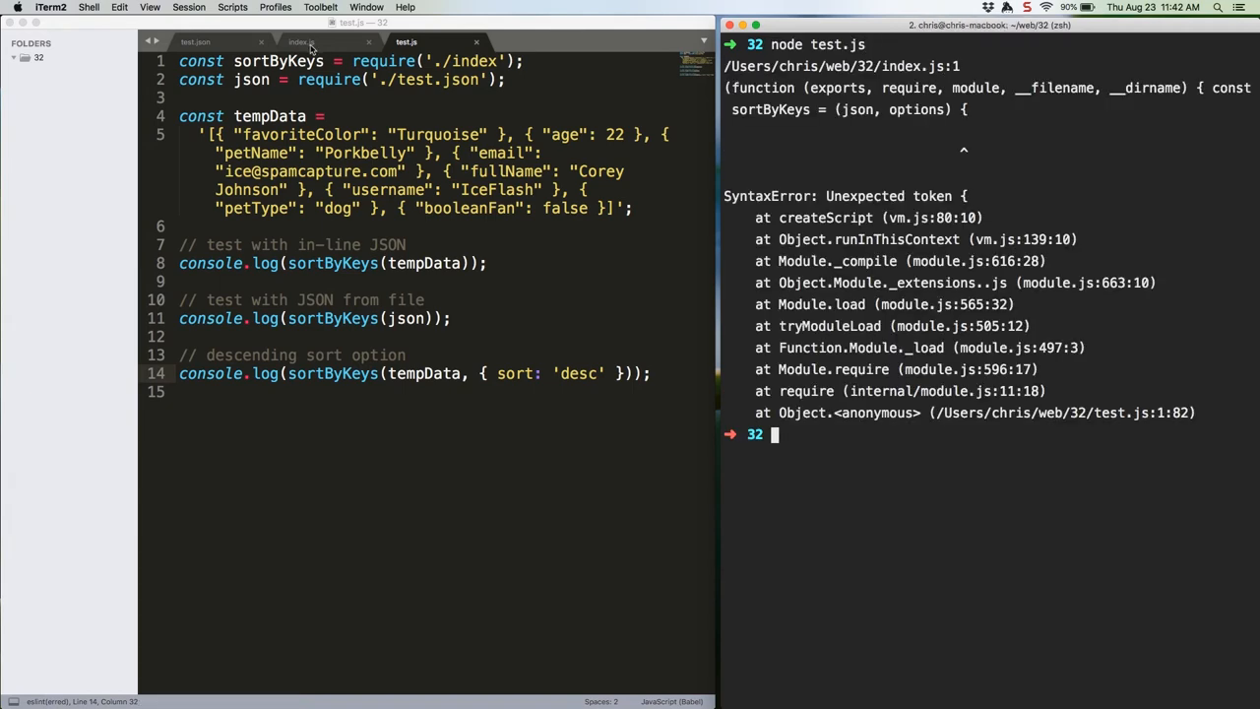
- Insert => after (json, options) in index.js, then start typing clear in the terminal
{"action": "left_click", "coordinate": [300, 42]}
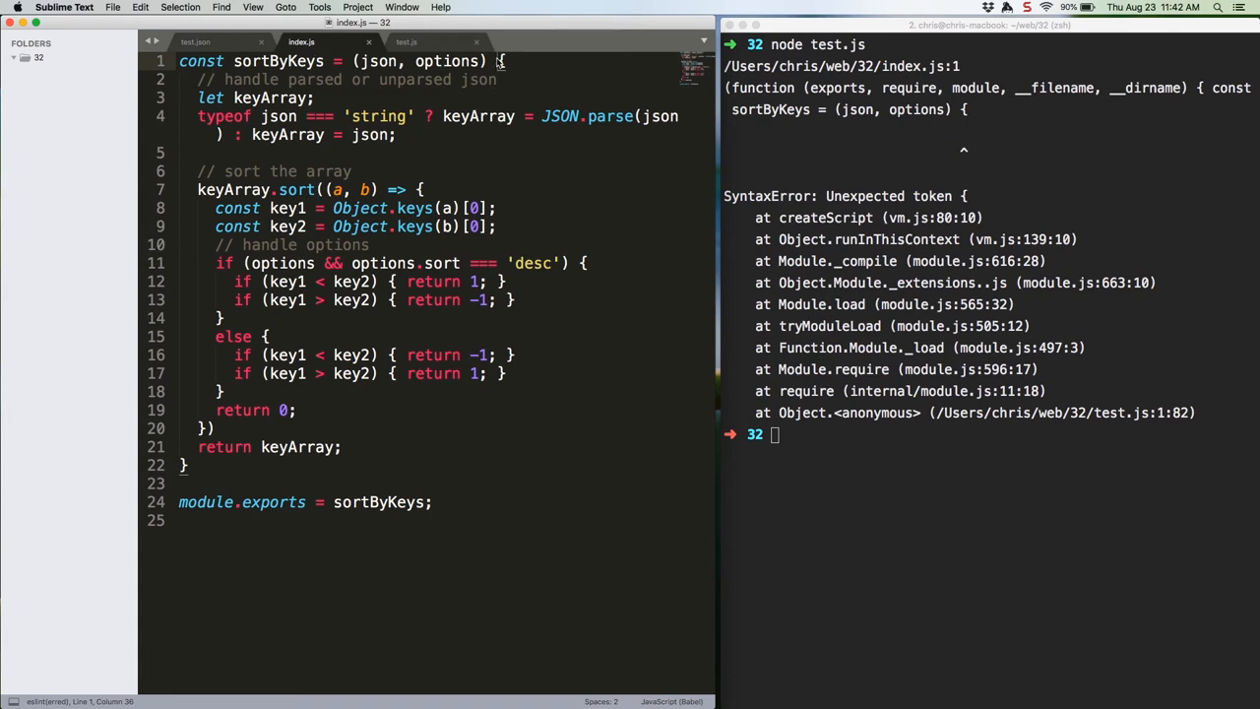
{"action": "type", "text": "=>"}
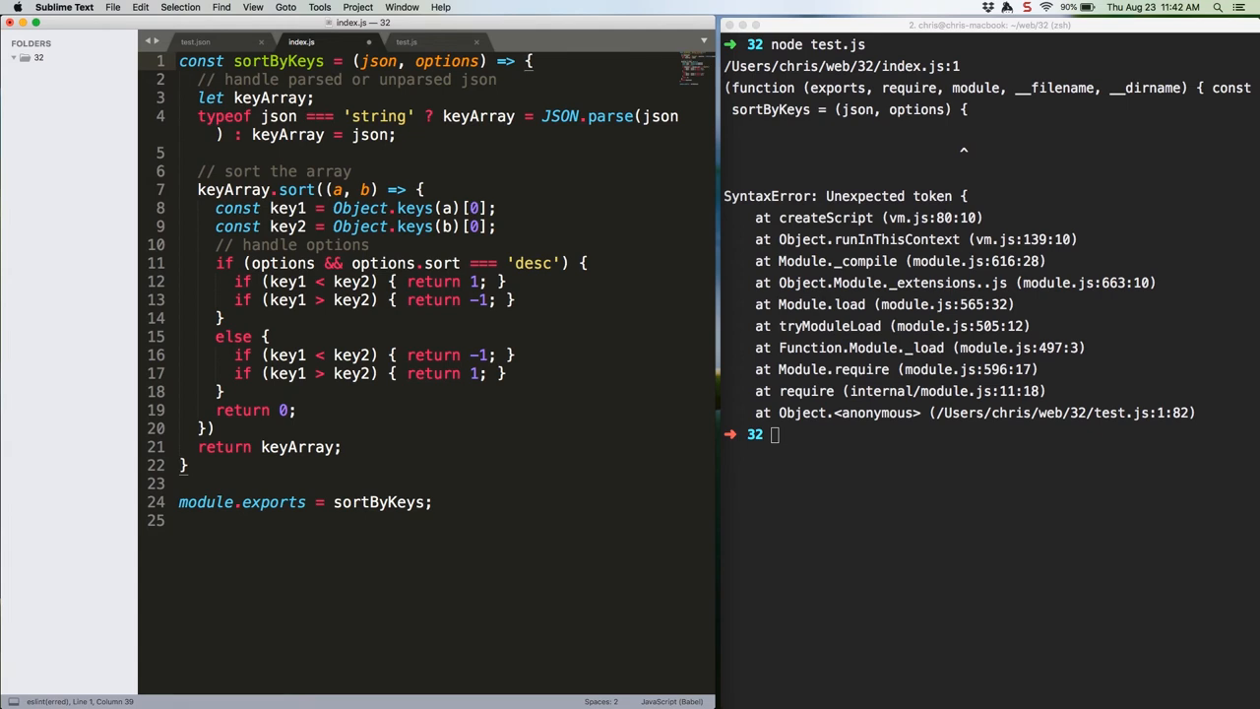
{"action": "type", "text": "cle"}
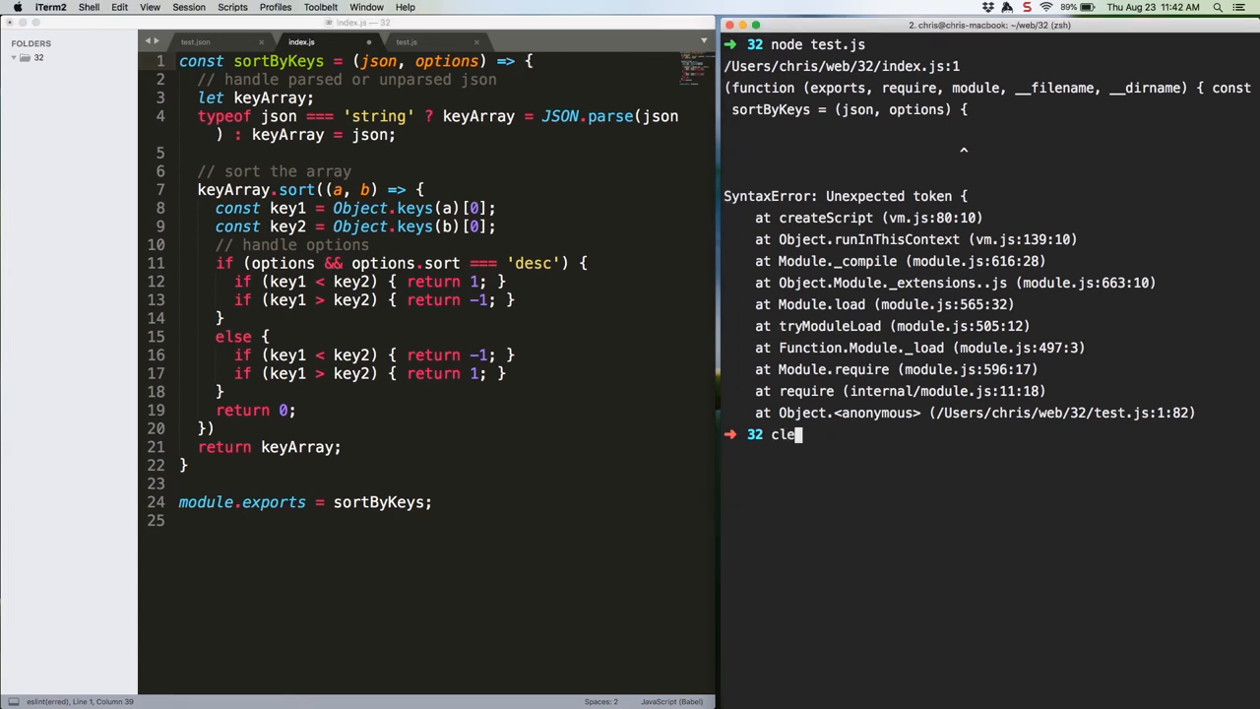